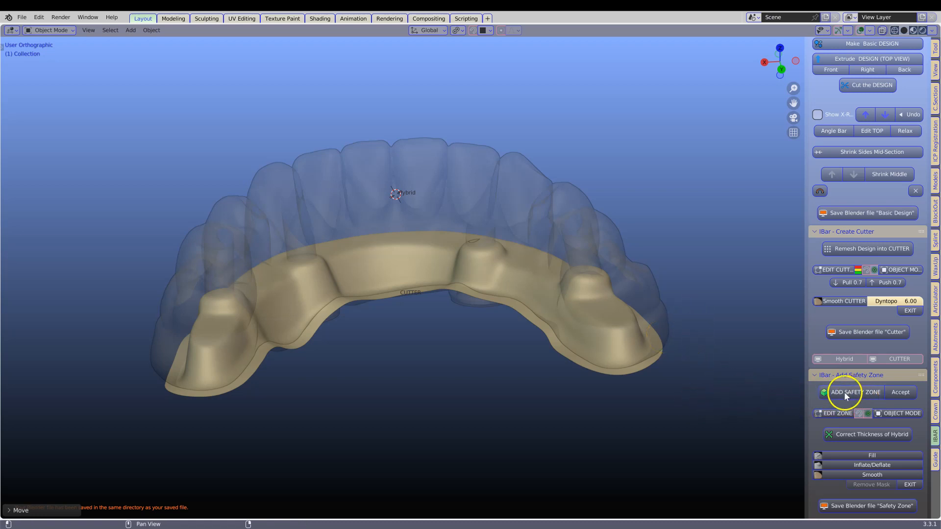
Generate a 1.4 mm thick safety zone over the hybrid bridge with ADD SAFETY ZONE.
click(852, 392)
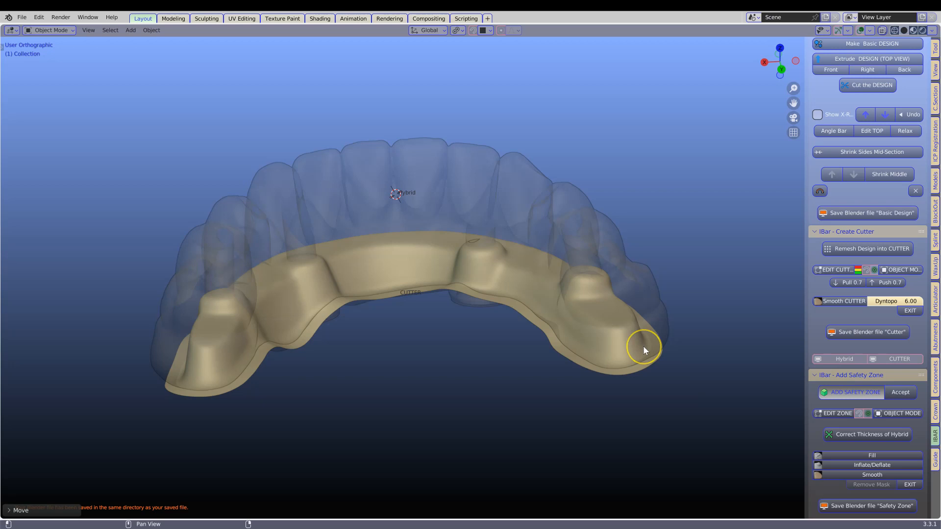
click(852, 393)
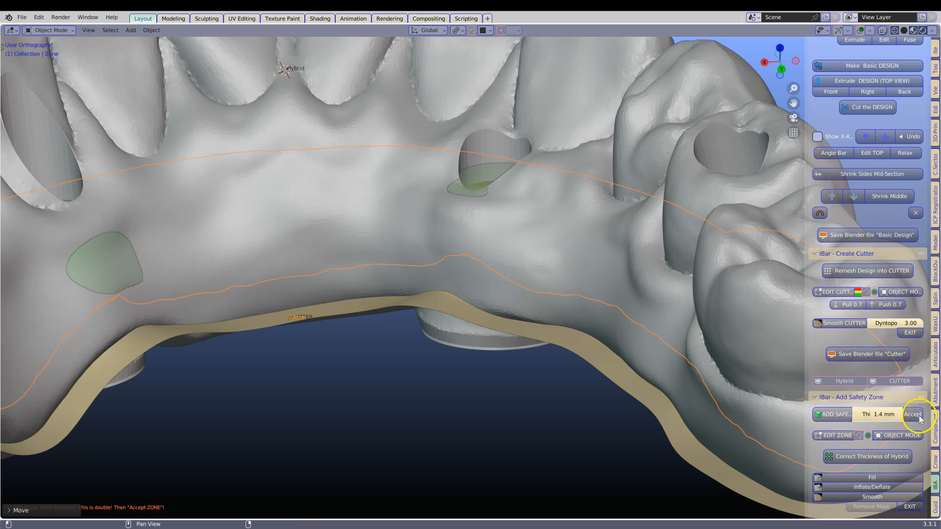
Accept the 1.4 mm zone, move its mesh vertices, and return to Object Mode.
click(911, 415)
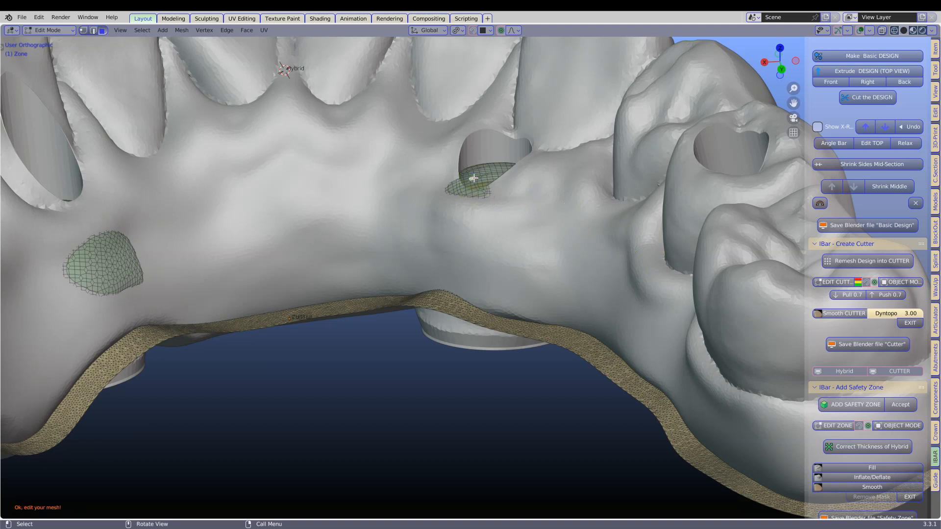
key(g)
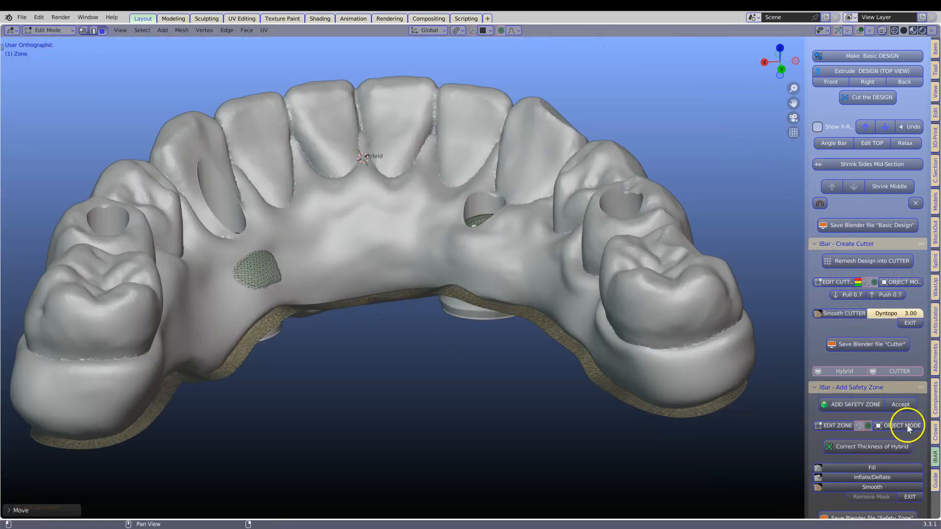
click(905, 425)
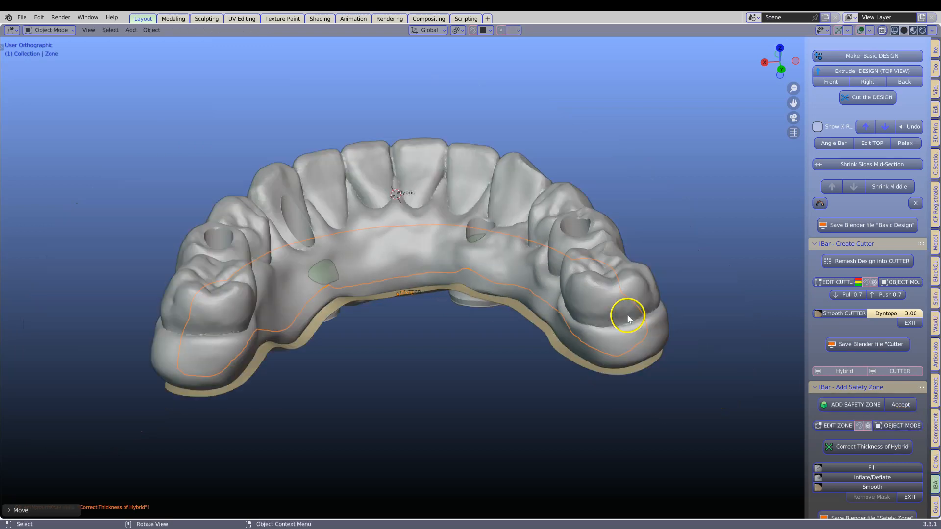
drag(627, 317, 531, 217)
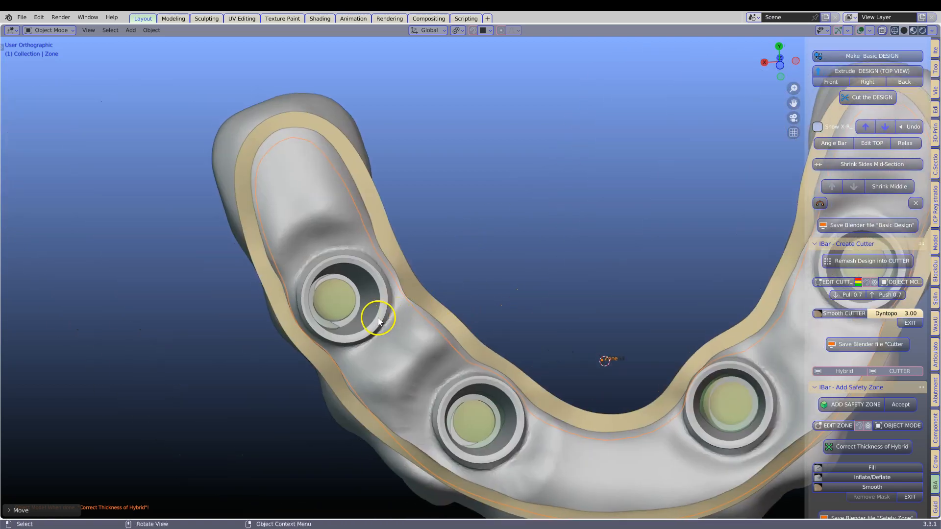
drag(377, 321, 357, 321)
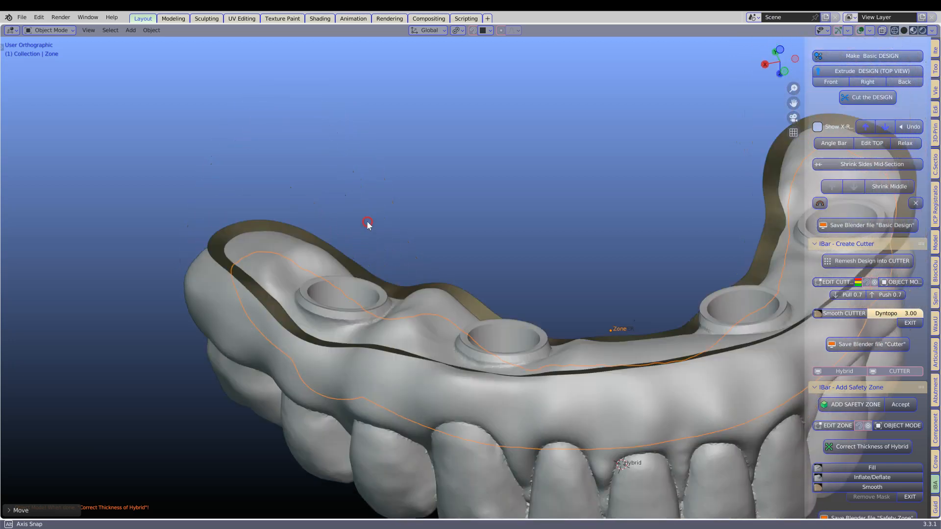
drag(367, 222, 364, 425)
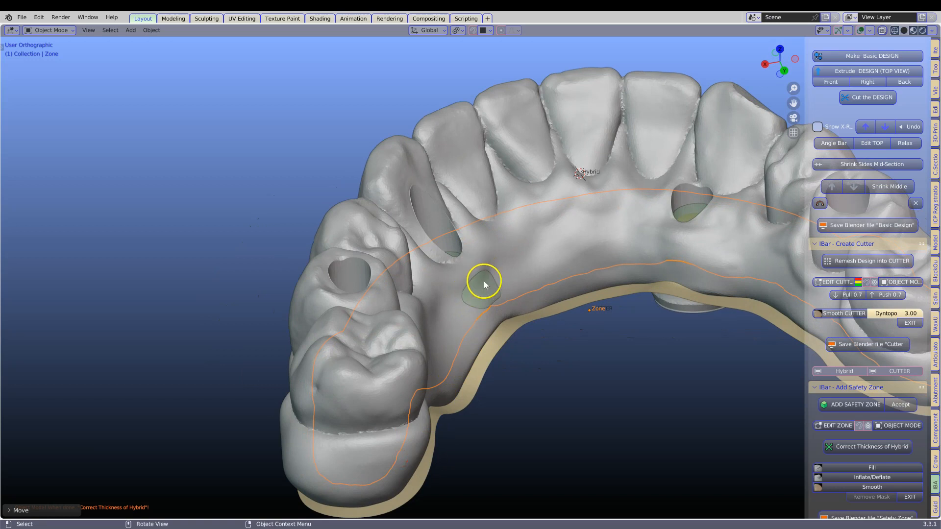
drag(484, 285, 665, 294)
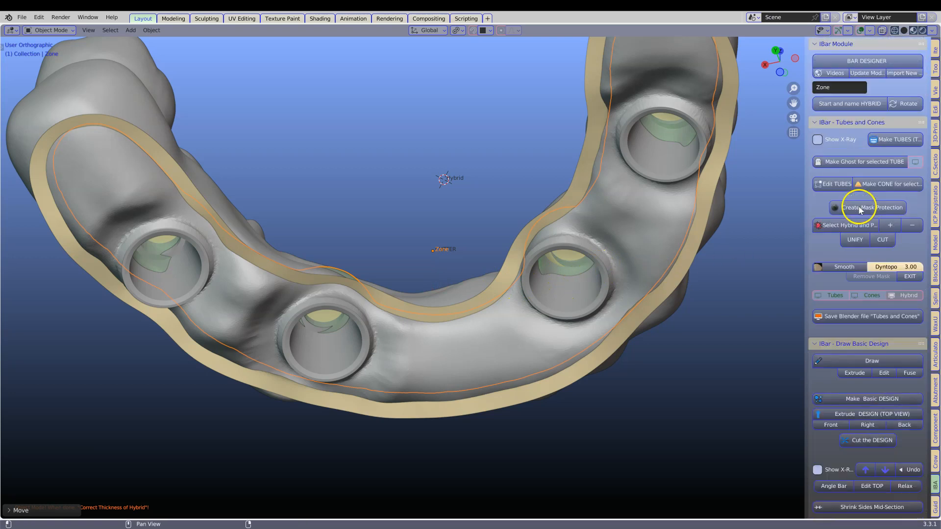
Show the abutment tubes and orbit around them to check their fit.
click(835, 295)
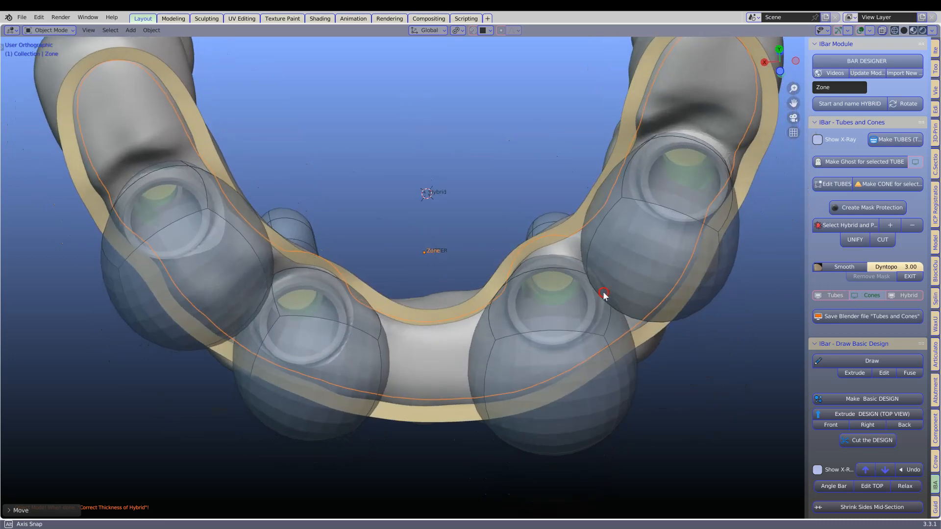
drag(603, 294, 378, 280)
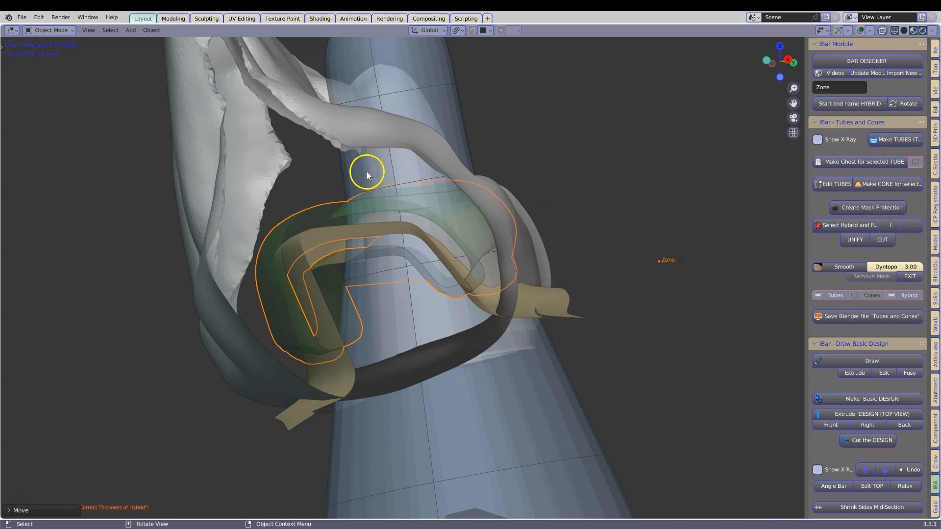
mouse_move(409, 226)
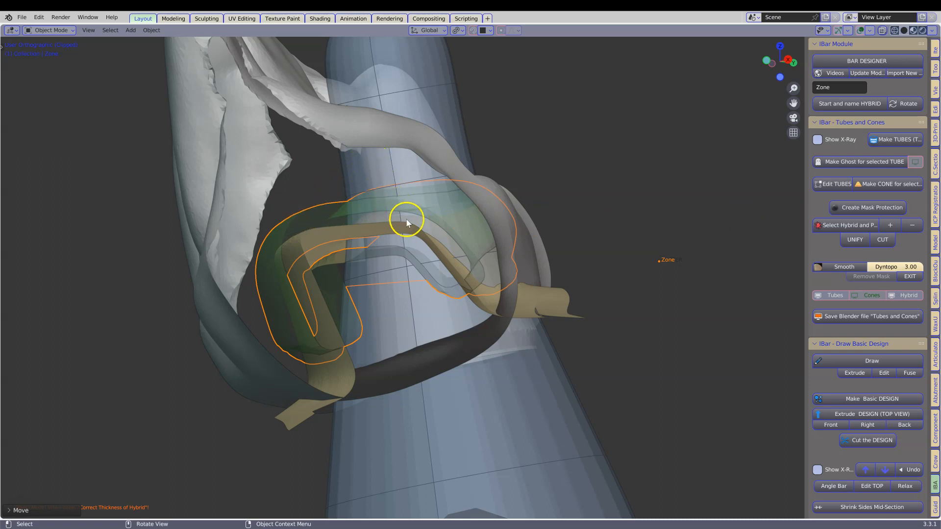
mouse_move(514, 221)
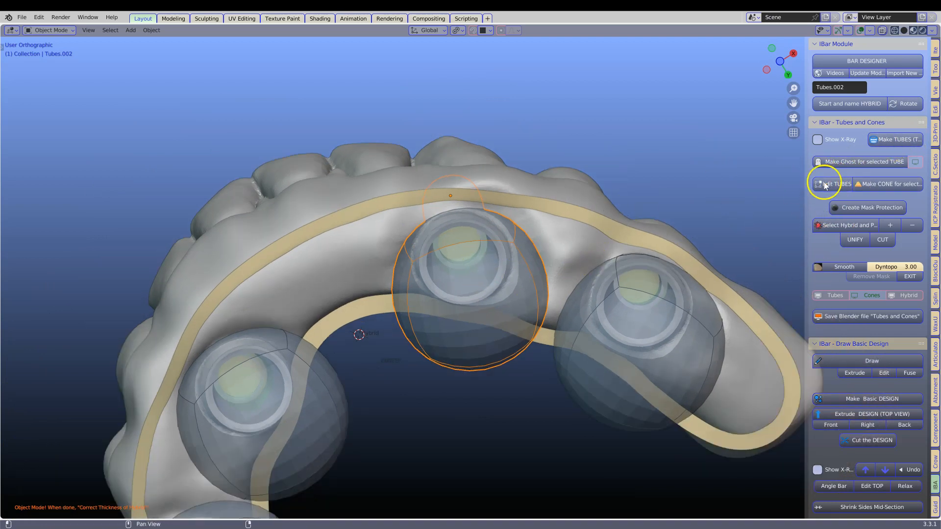
Move the selected tube's vertices over its abutment, then return to Object Mode.
click(833, 184)
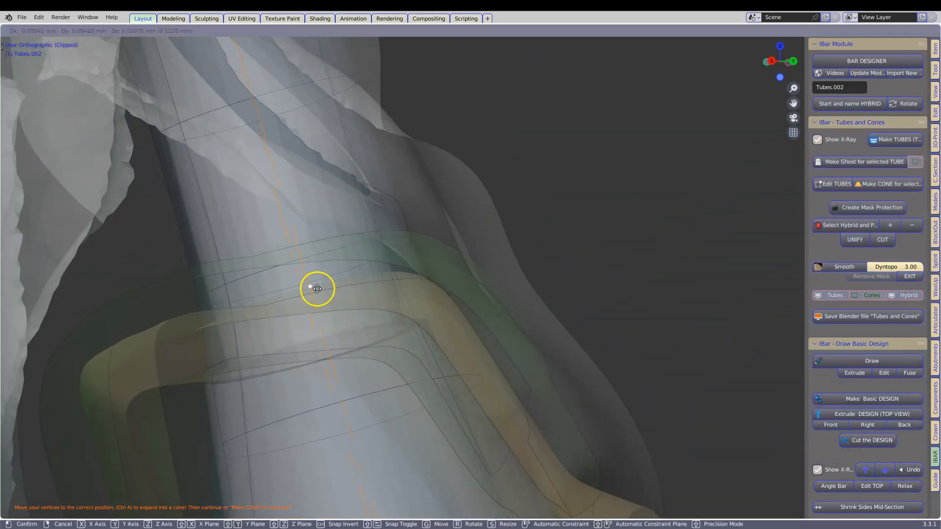
drag(317, 289, 329, 285)
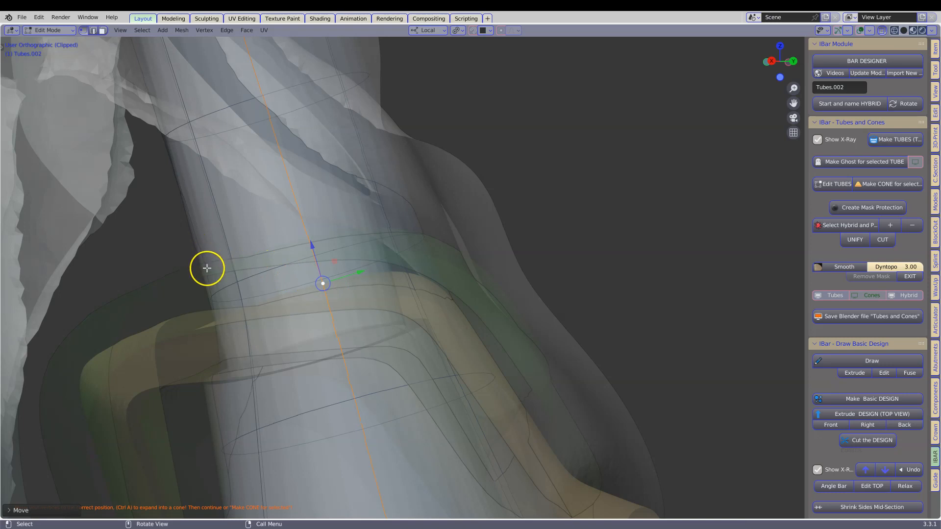
mouse_move(212, 274)
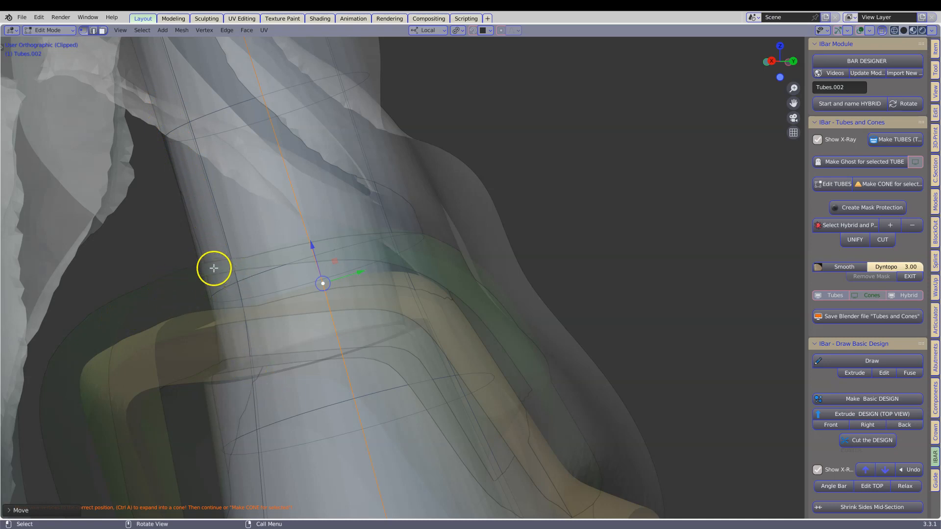
mouse_move(208, 281)
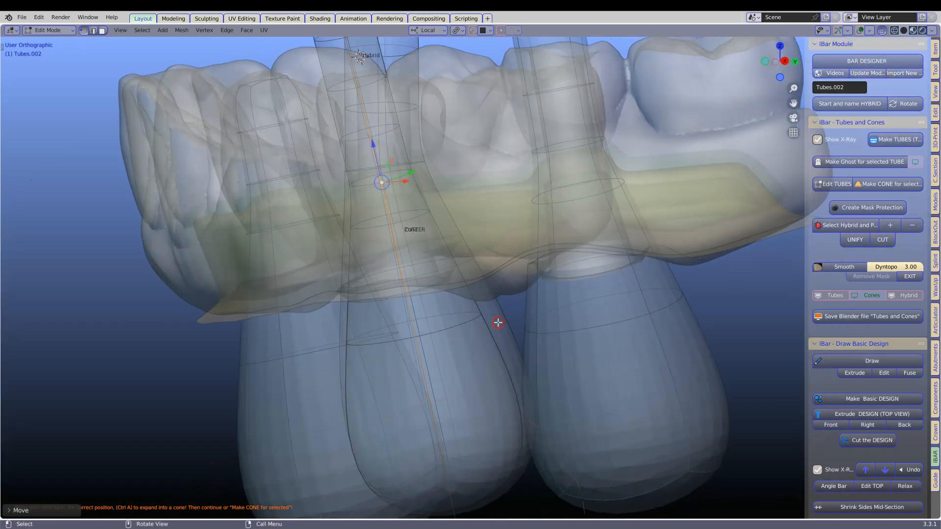
click(878, 399)
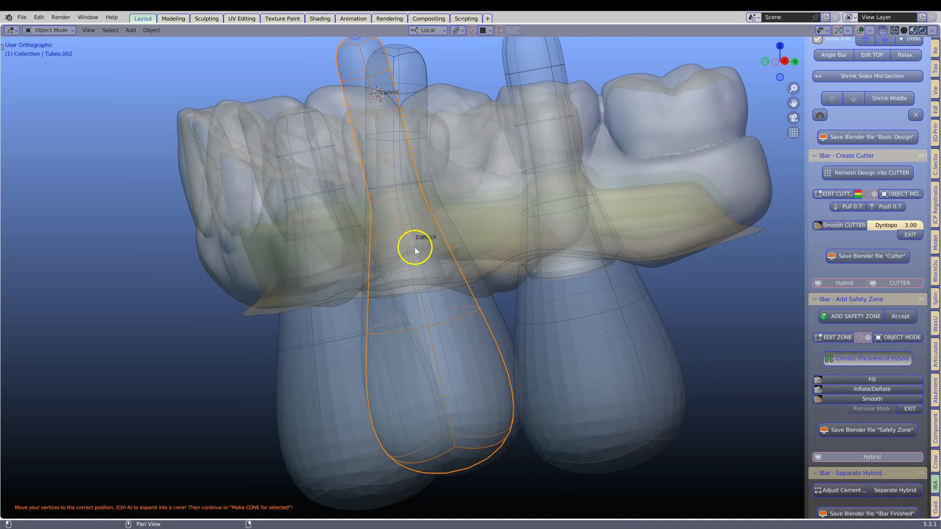
mouse_move(377, 217)
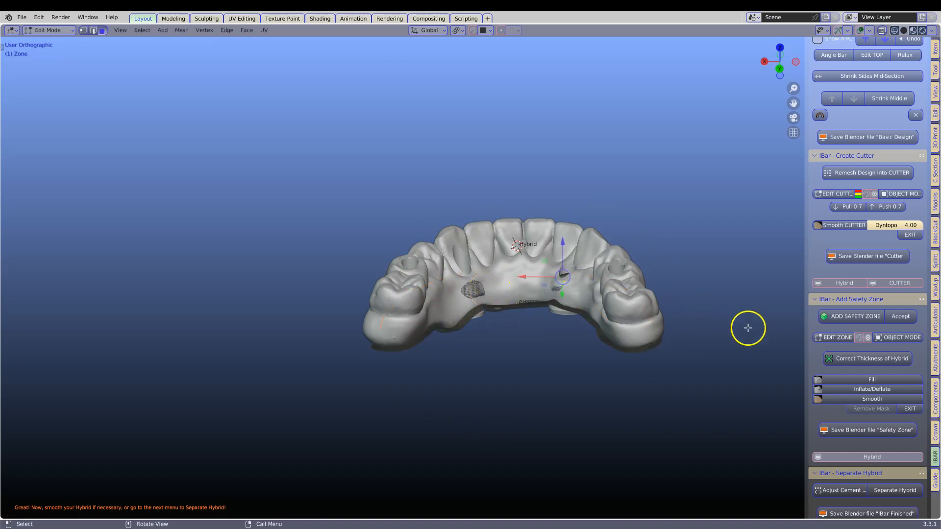
Show the tubes again and select the middle abutment's tube for mesh editing.
click(900, 316)
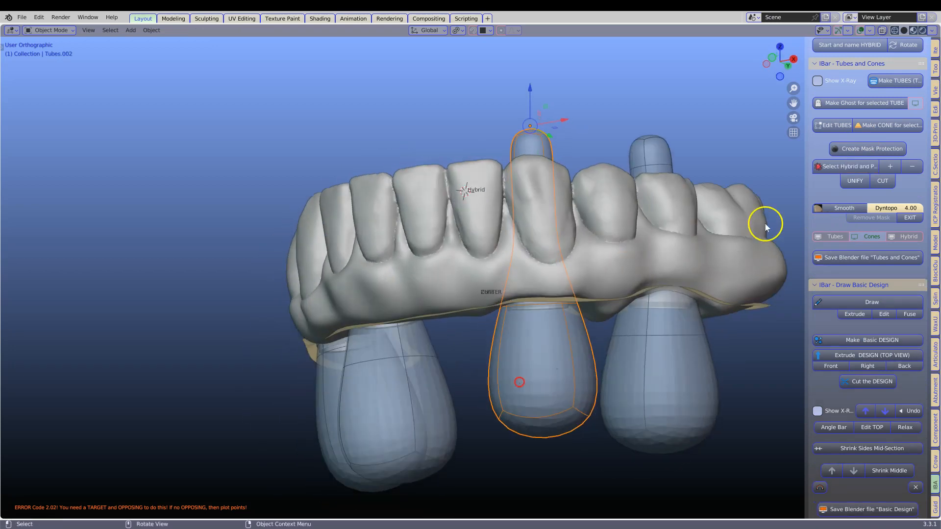
click(831, 125)
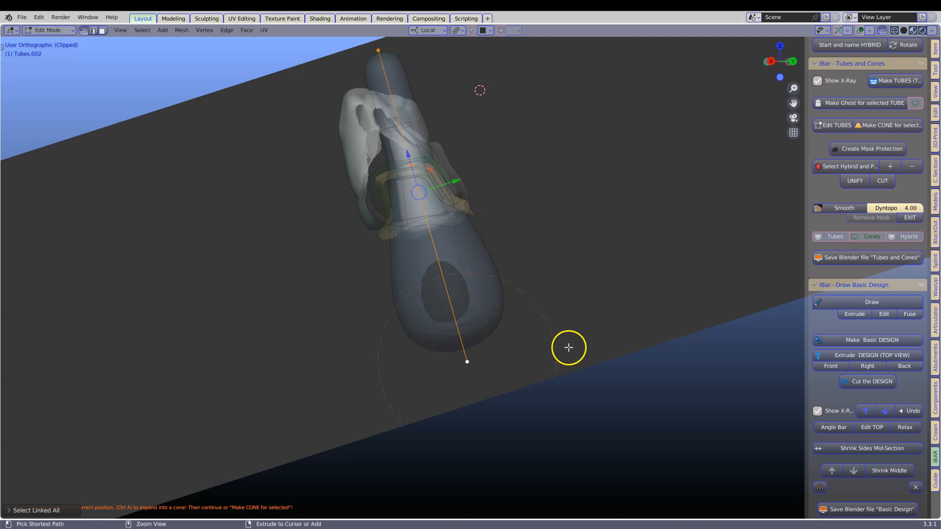
key(s)
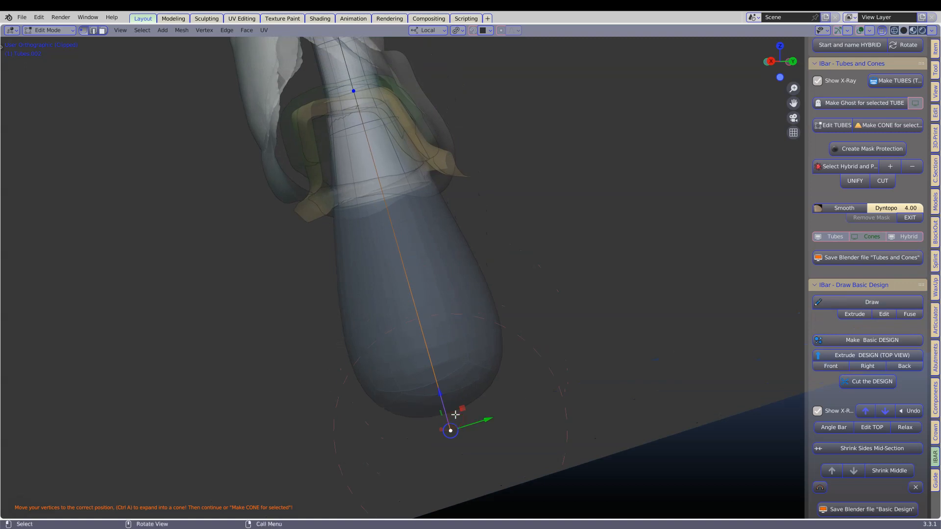
Pull the tube's bottom vertex down to enclose the abutment and inspect it.
key(g)
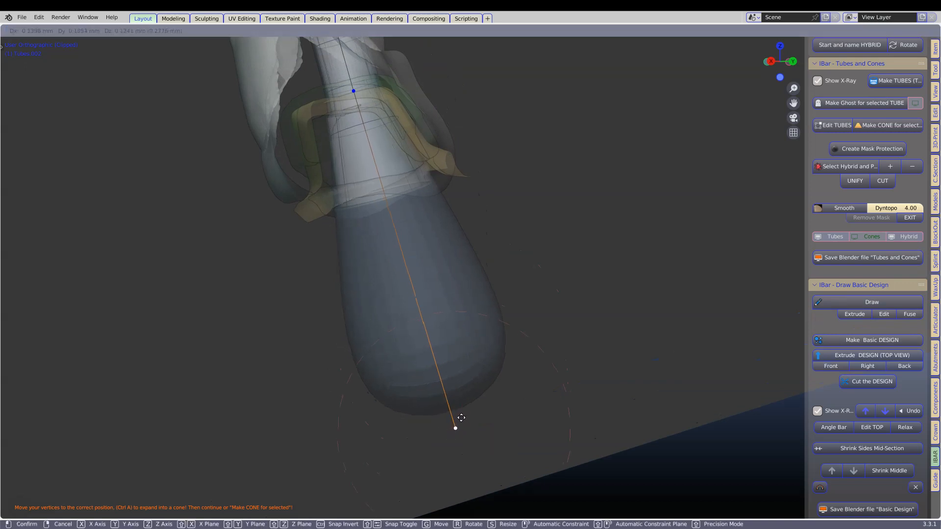
drag(455, 427, 468, 427)
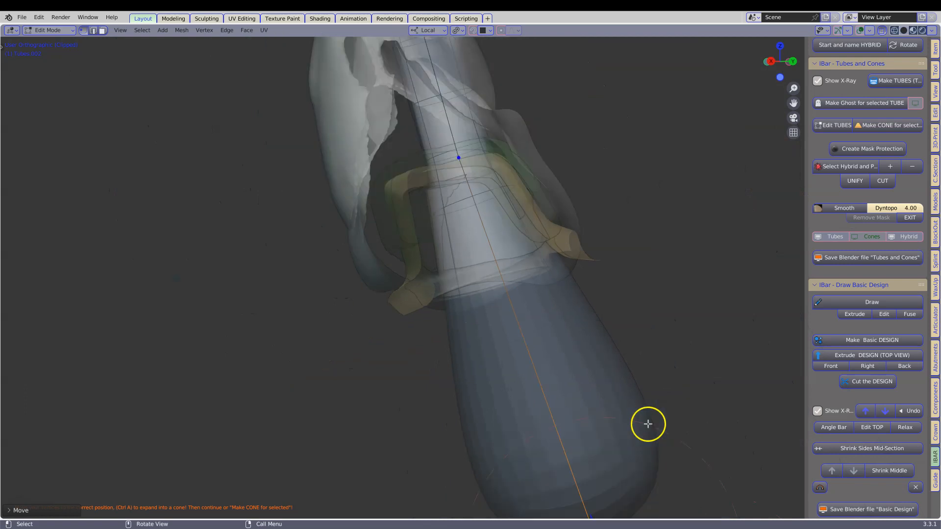
drag(648, 424, 561, 470)
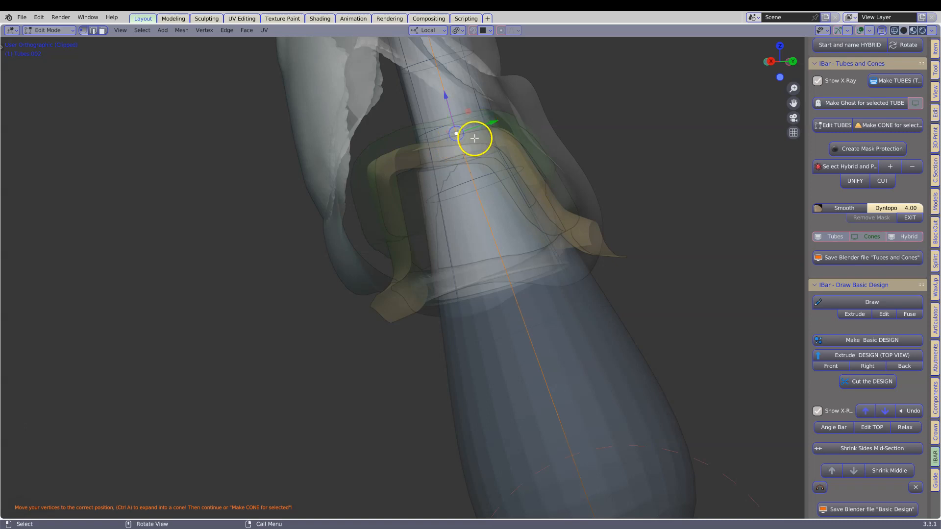
key(g)
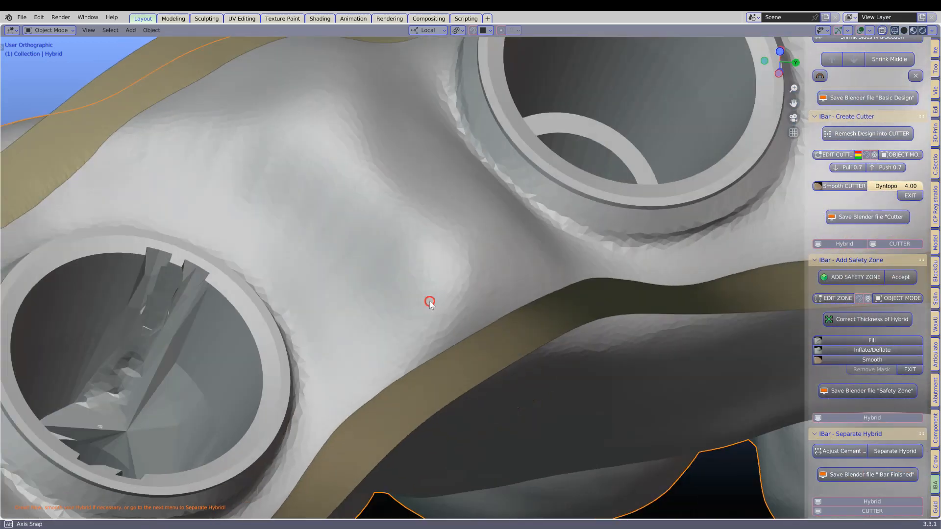
Orbit to inspect the screw holes, the bridge underside, and the teeth from the front.
drag(429, 302, 426, 315)
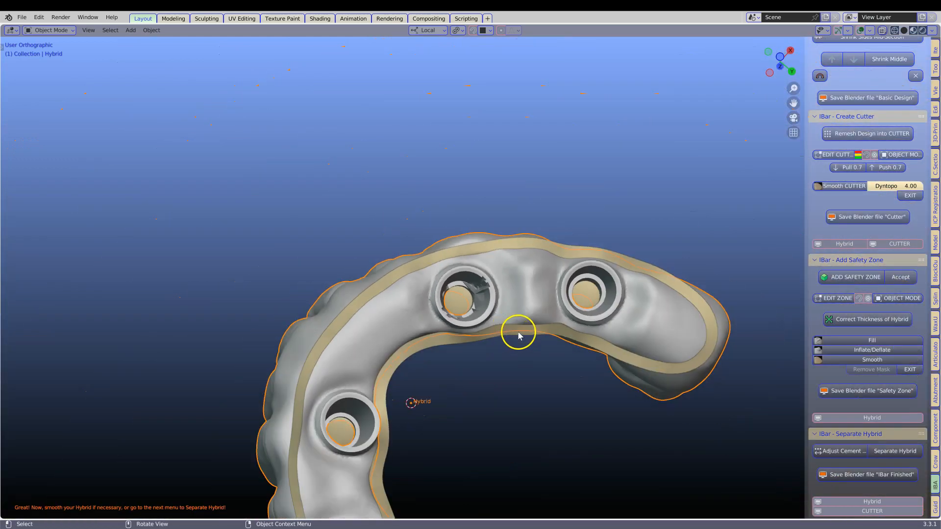
drag(518, 336, 486, 344)
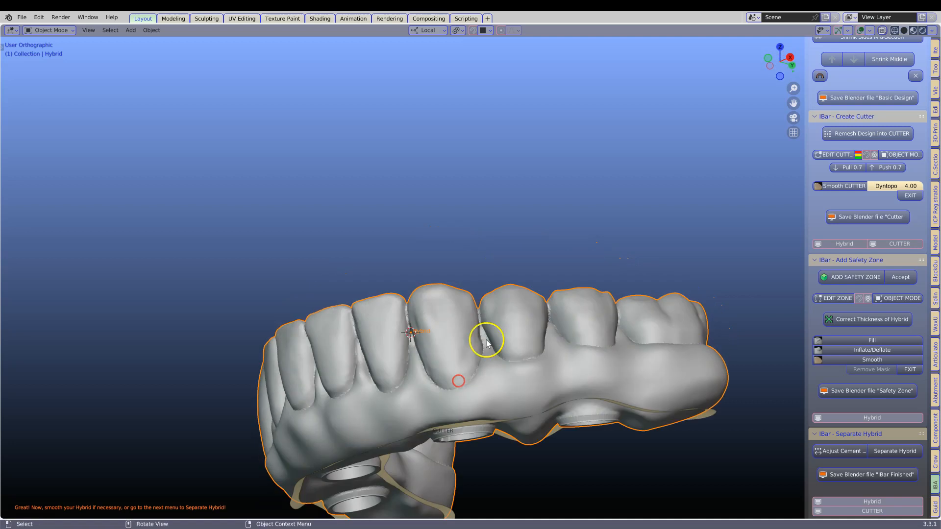
drag(486, 342, 453, 259)
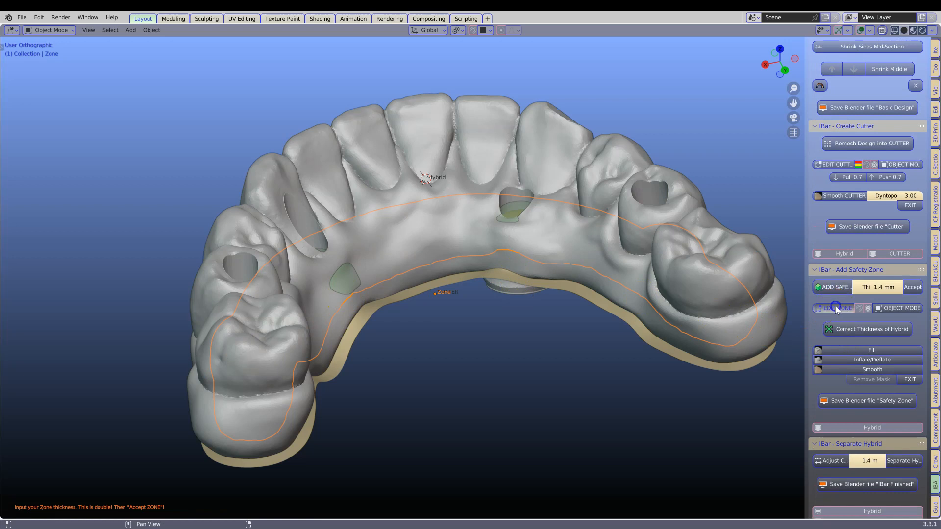
Generate a 1.4 mm safety zone around the three-opening hybrid bar and accept it.
click(836, 308)
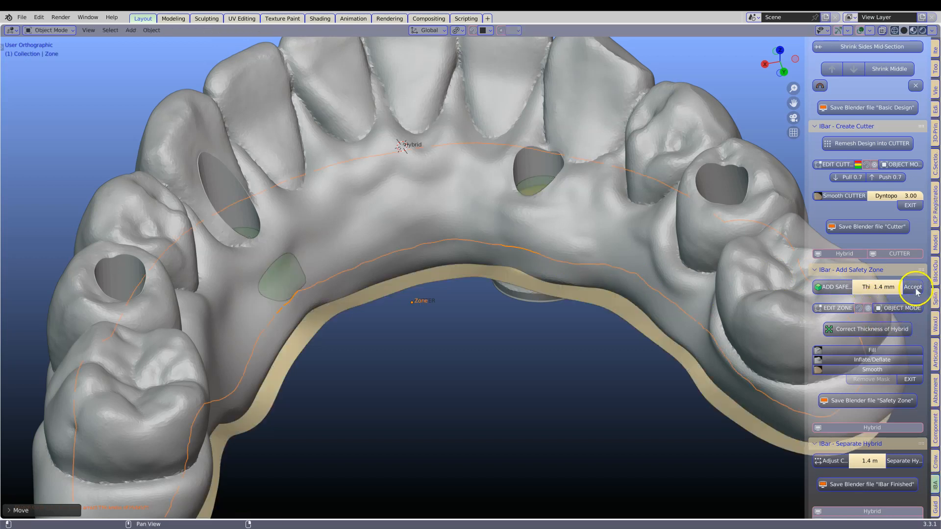
click(909, 288)
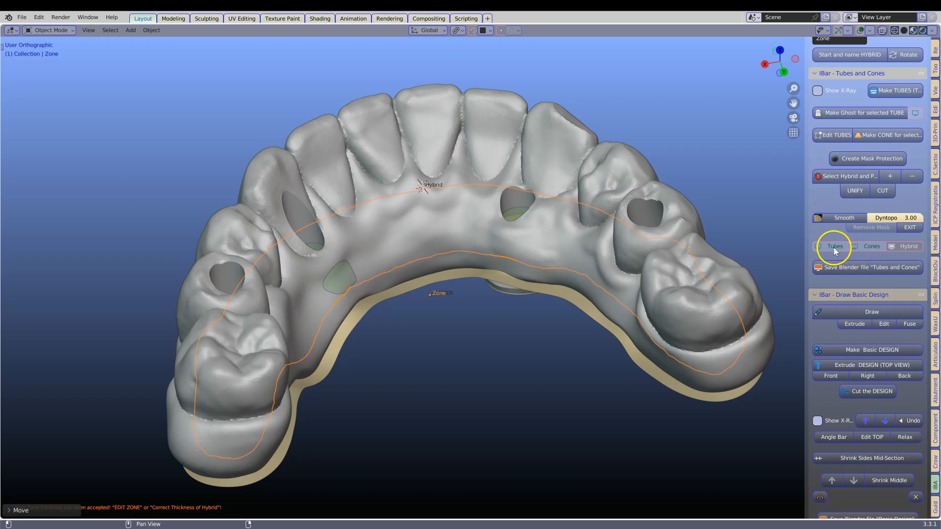
Show the tubes, select the central abutment's tube, and orbit its isolated clipped view.
click(835, 246)
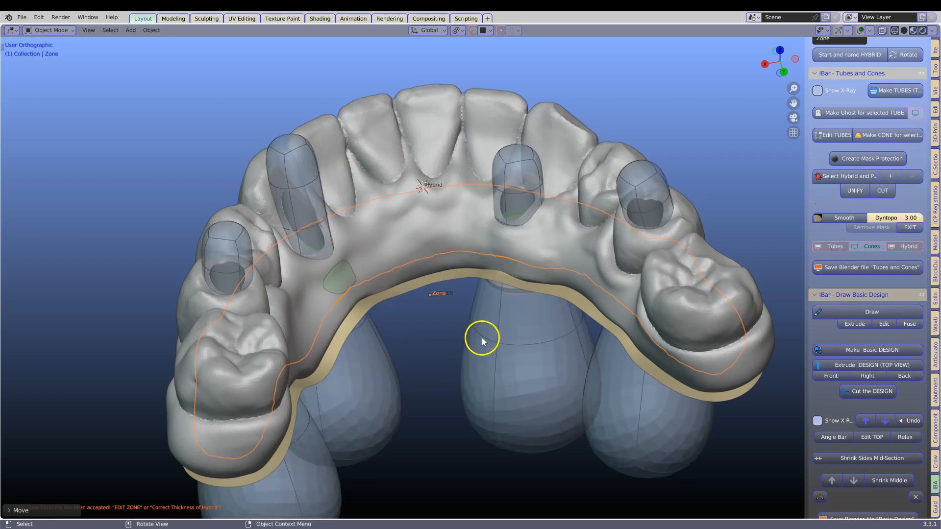
click(516, 186)
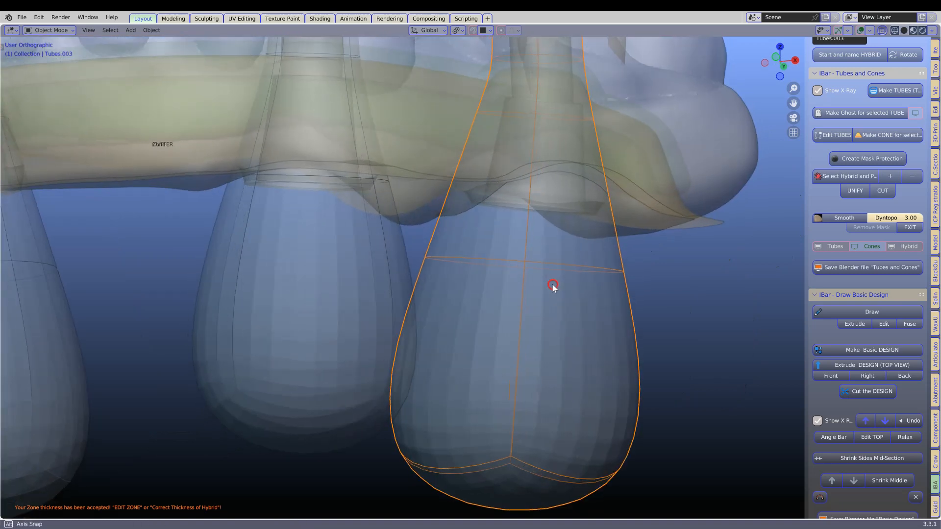
drag(552, 287, 480, 300)
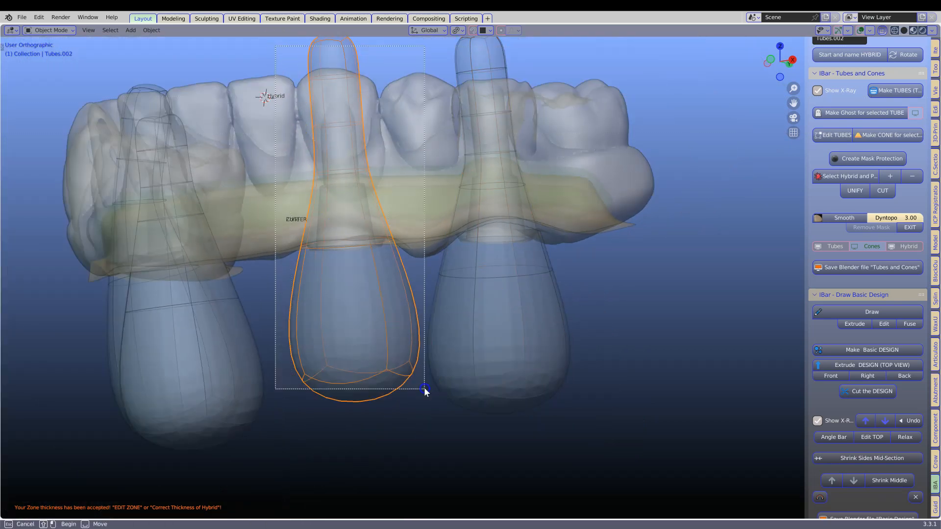
drag(420, 390, 312, 369)
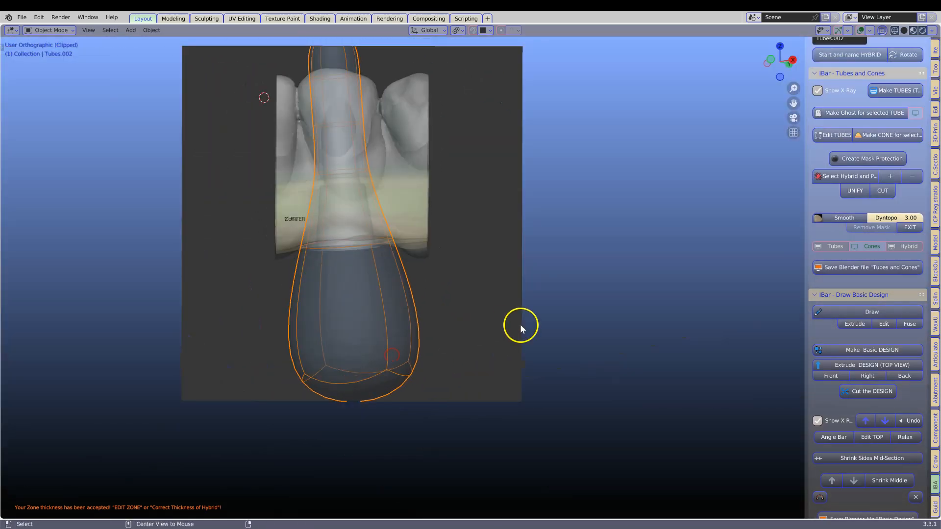
drag(520, 329, 462, 252)
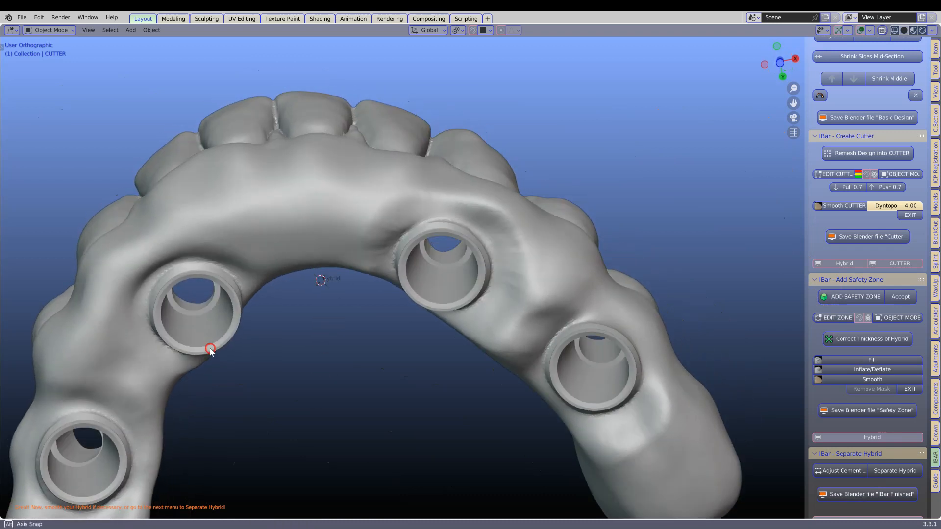
Turn the corrected bridge to view the teeth and screw holes from the front.
drag(210, 350, 369, 366)
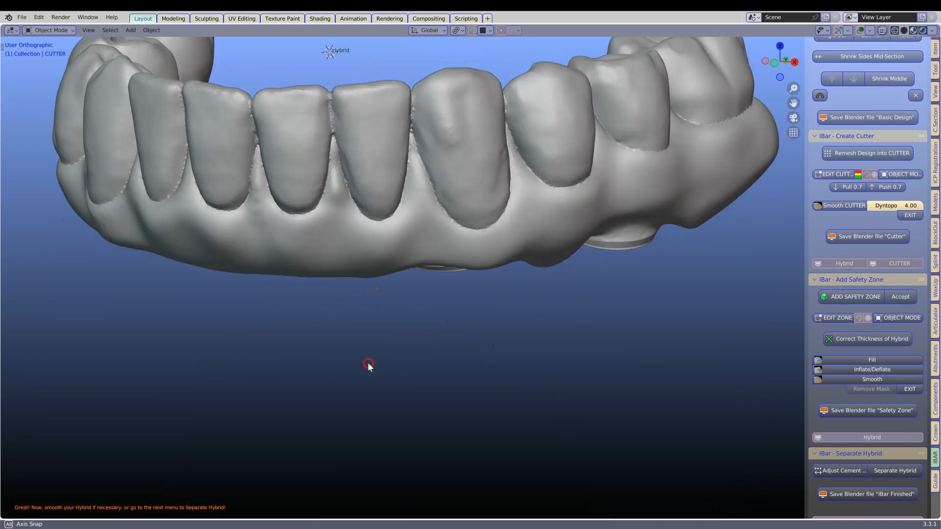